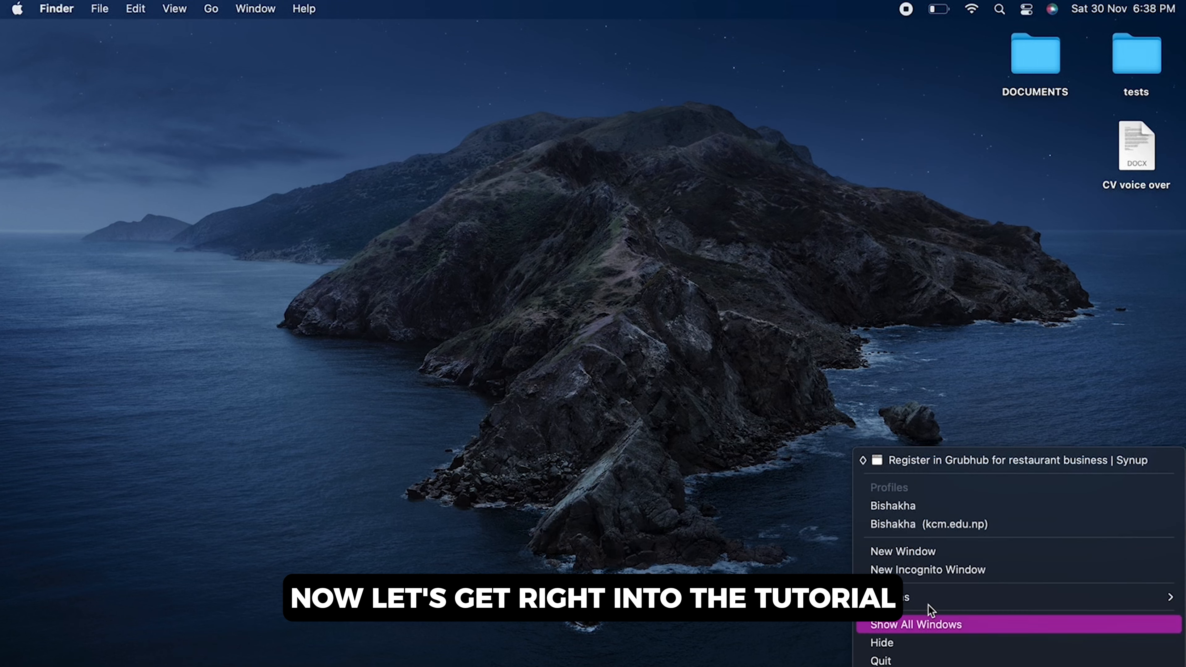
Step: Bring Google Chrome to the front and start a new window on a blank tab
{"action": "left_click", "coordinate": [916, 623]}
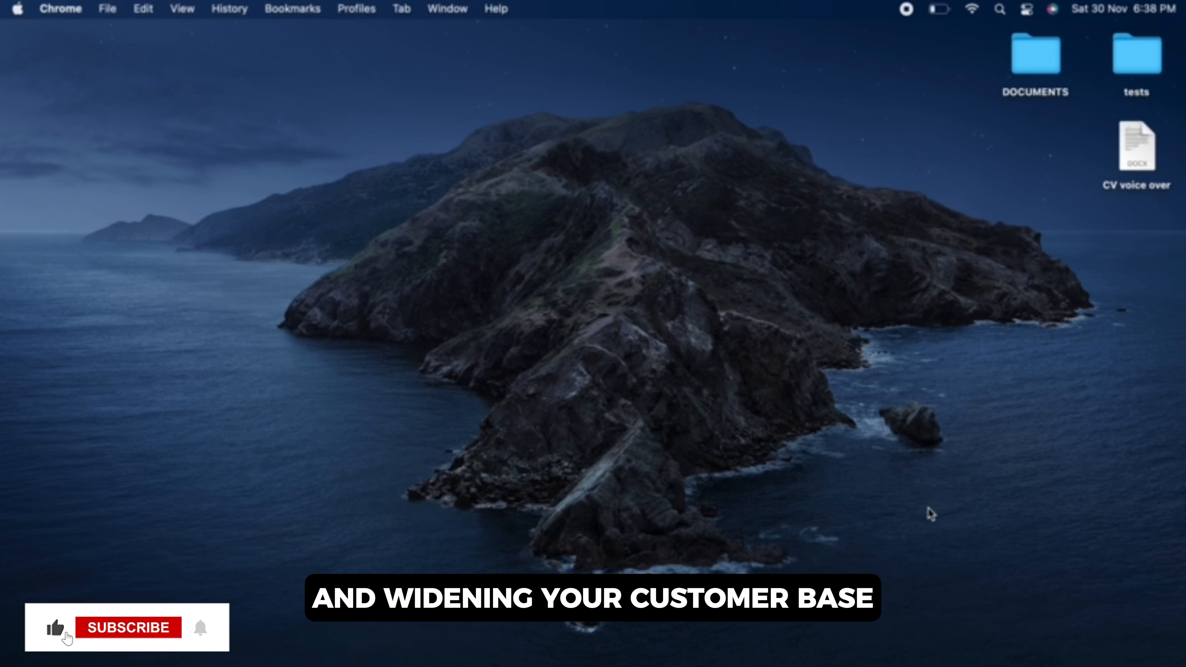
{"action": "left_click", "coordinate": [128, 627]}
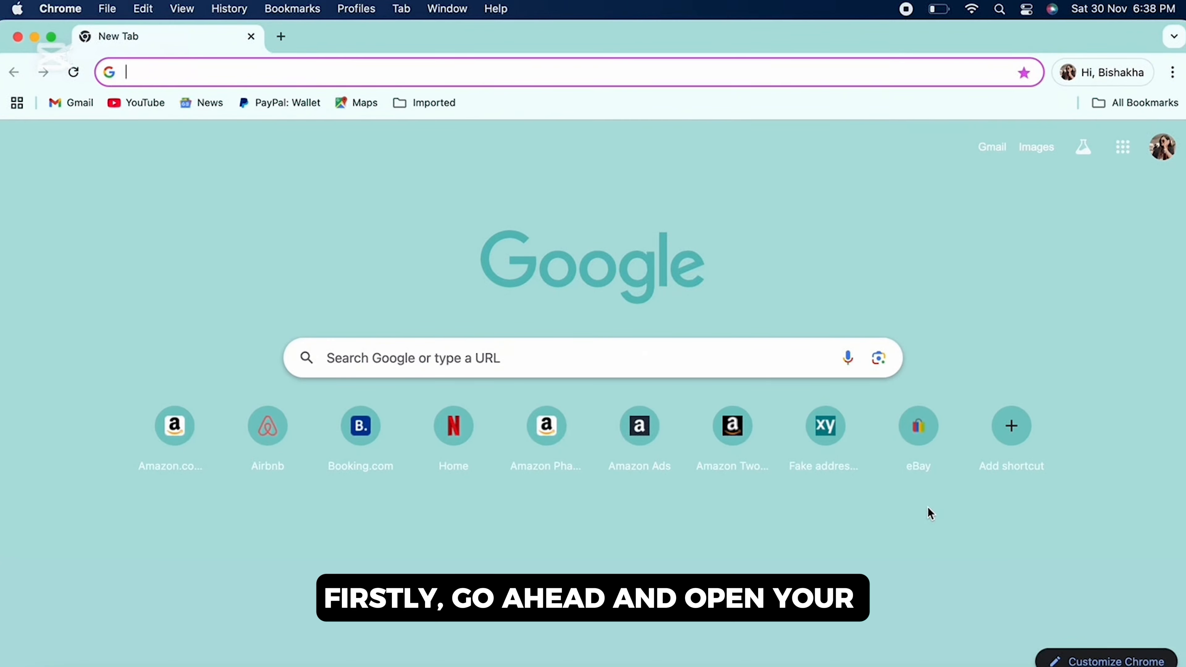
Step: Search Google for 'grubhub for restaurants' and go to the Grubhub for Restaurants result
{"action": "type", "text": "grubhub for restaurants"}
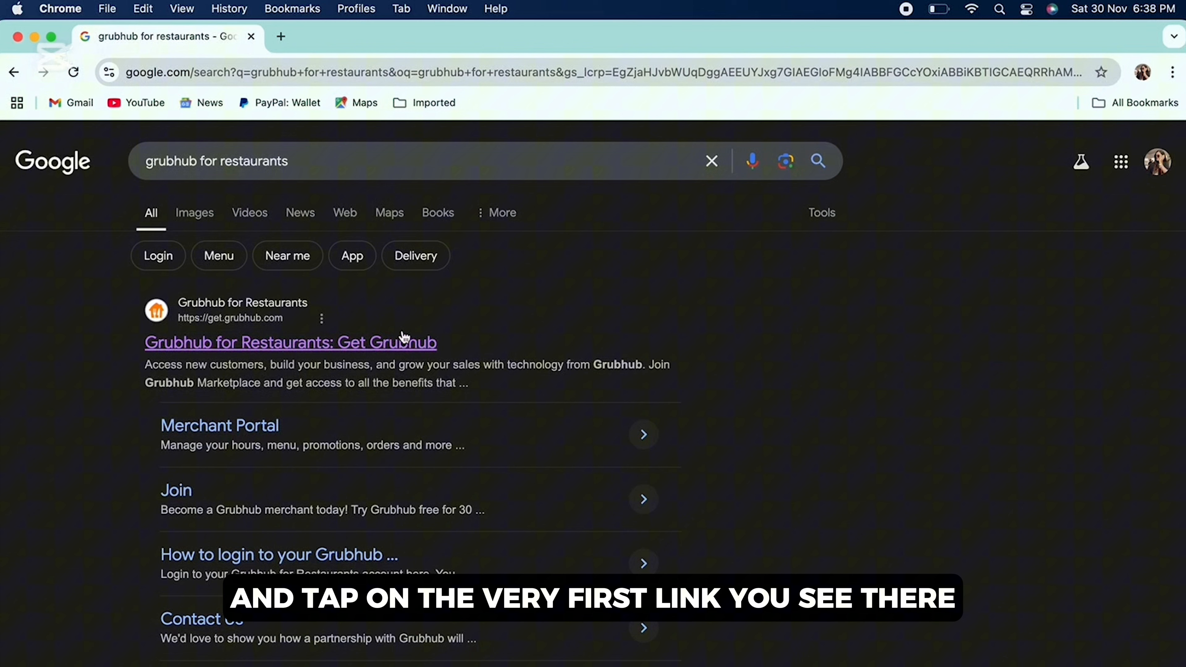
{"action": "left_click", "coordinate": [290, 342]}
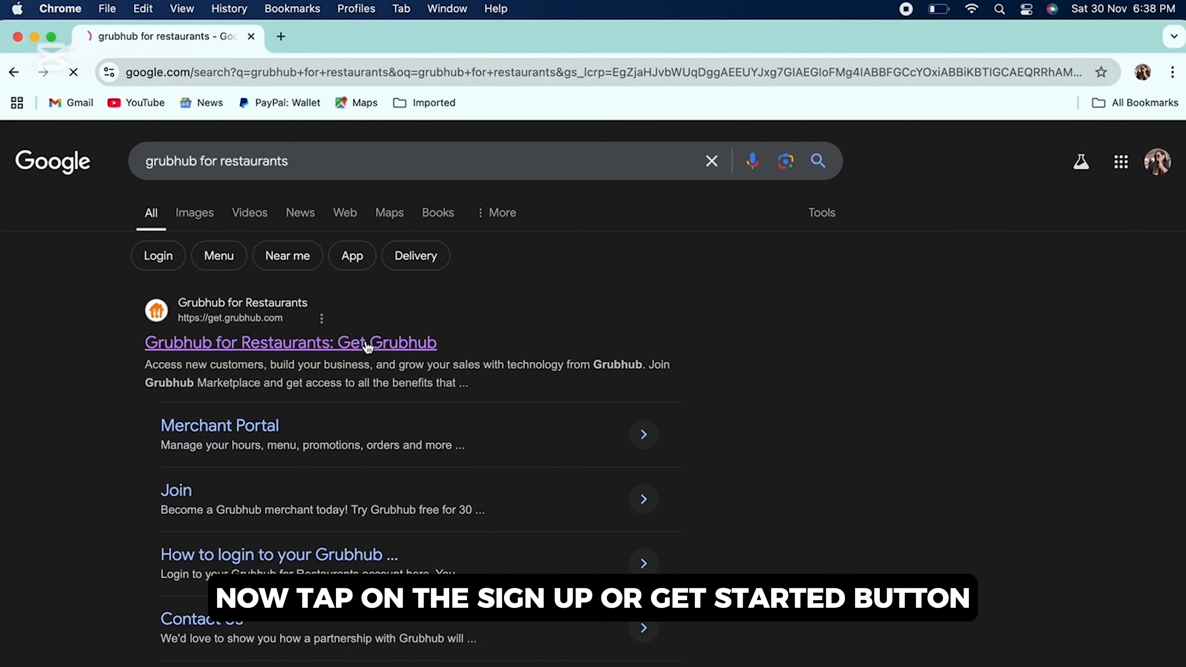
{"action": "left_click", "coordinate": [291, 342]}
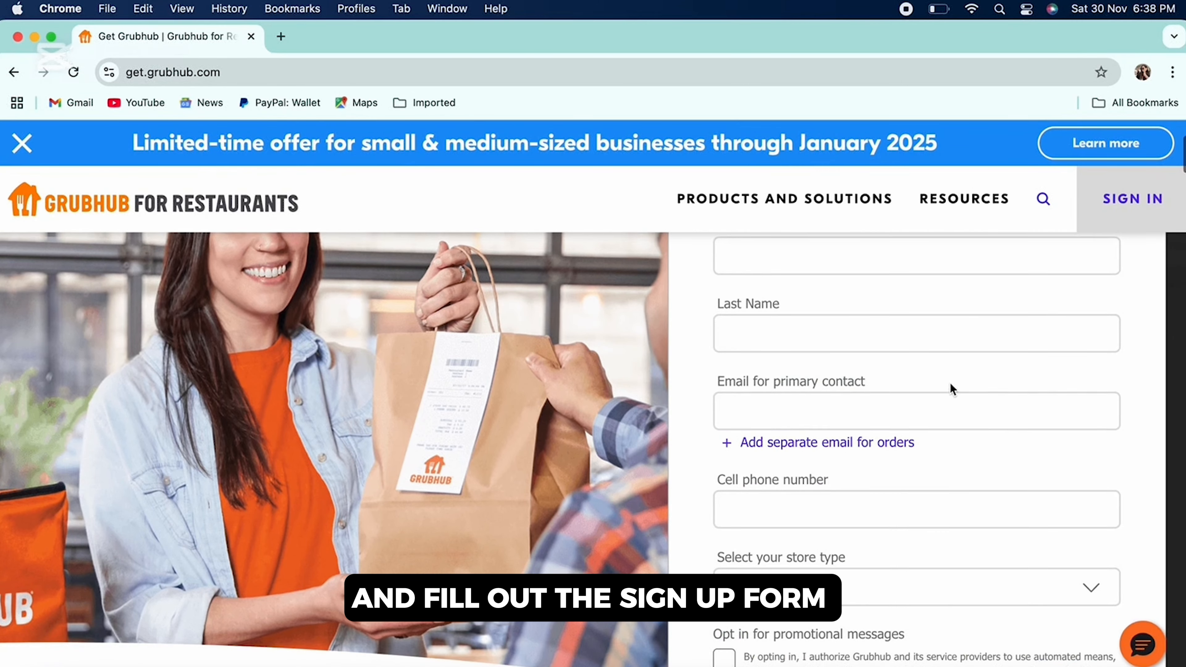
Step: Submit the sign-up form with name Bishakha, Virtual restaurant, store Food hub, address Carmichael, CA
{"action": "type", "text": "Bishakha"}
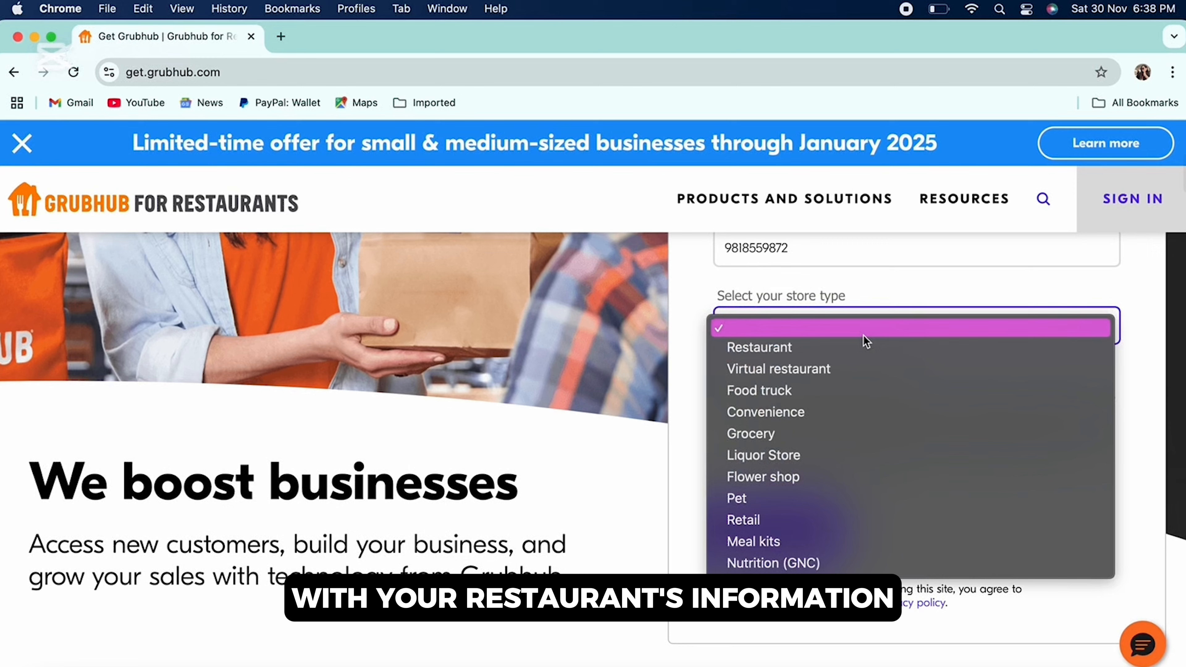
{"action": "left_click", "coordinate": [759, 347]}
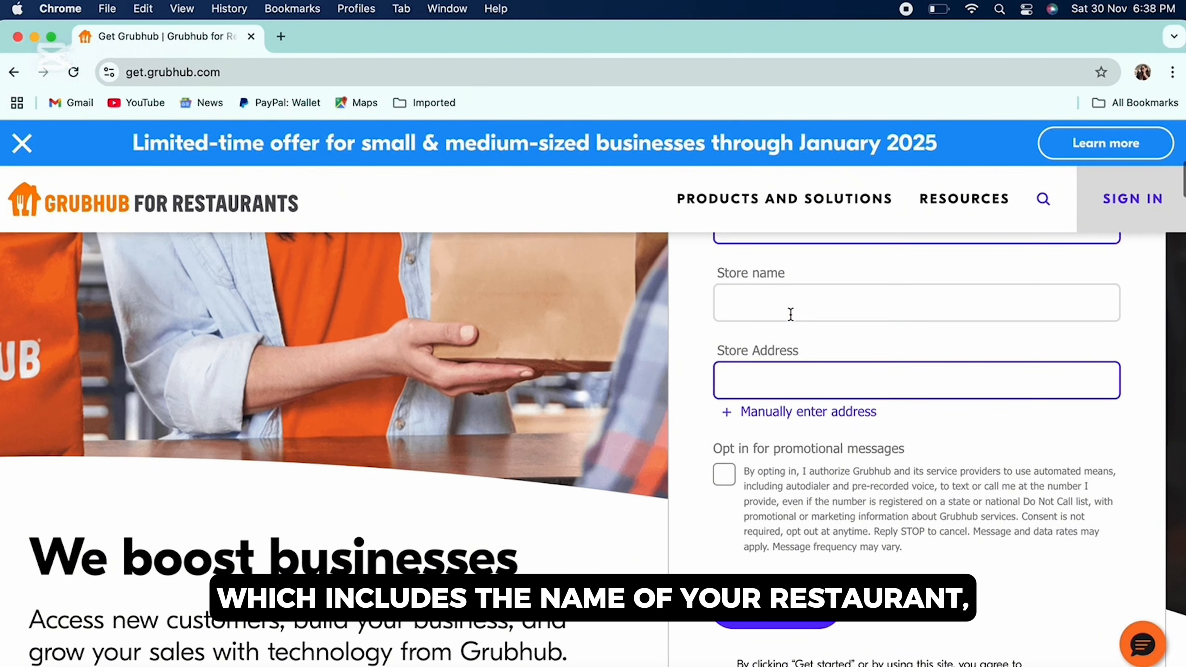
{"action": "type", "text": "Food hub"}
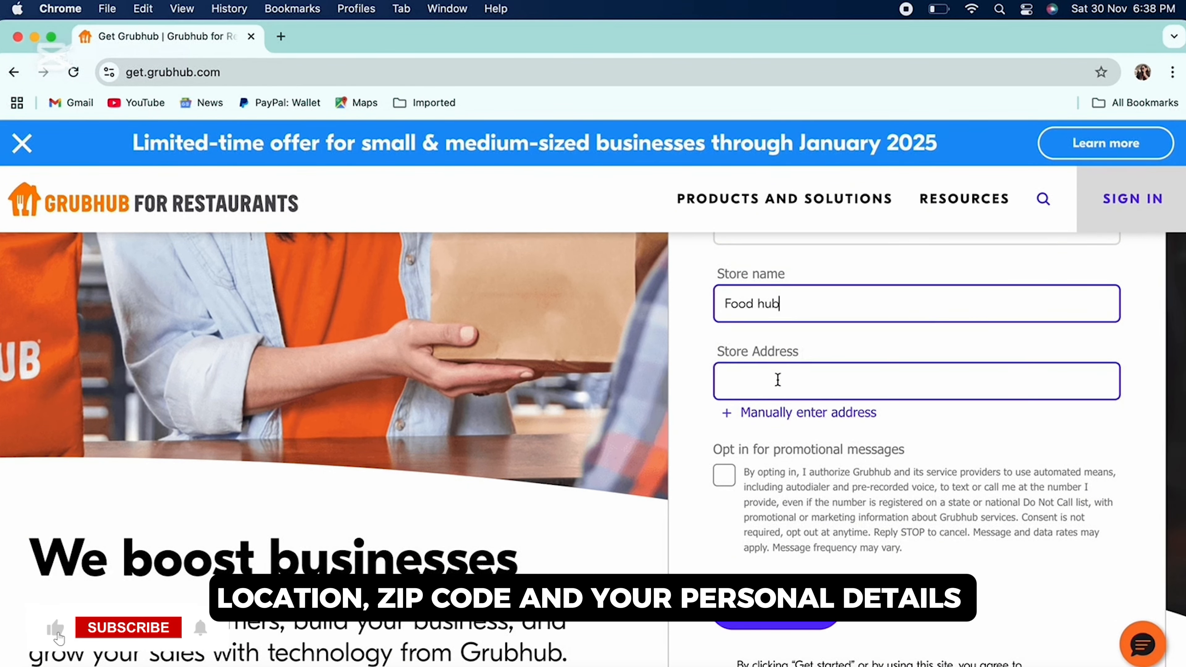
{"action": "type", "text": "Co"}
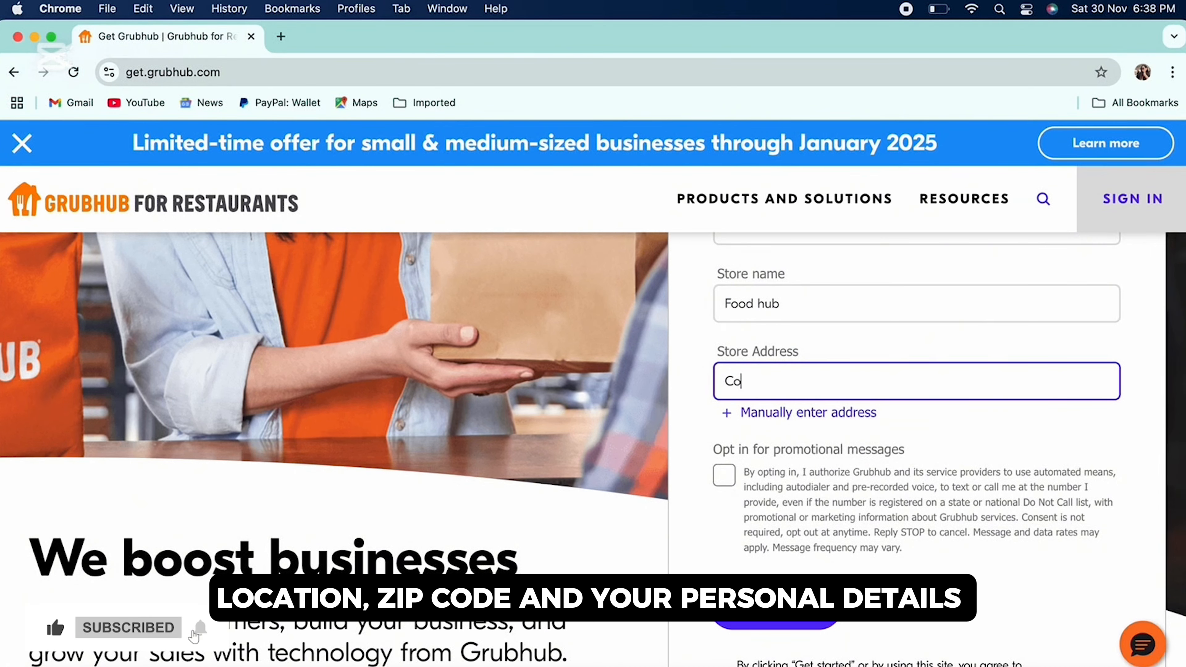
{"action": "type", "text": "Carmichael, CA"}
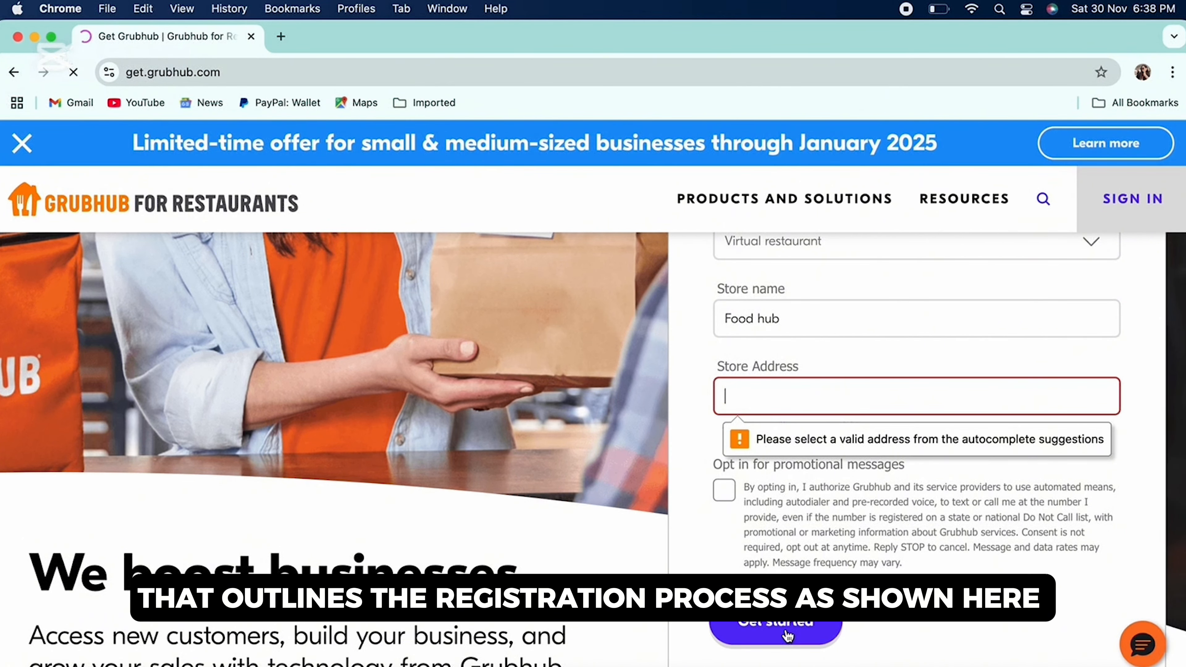
{"action": "left_click", "coordinate": [774, 623]}
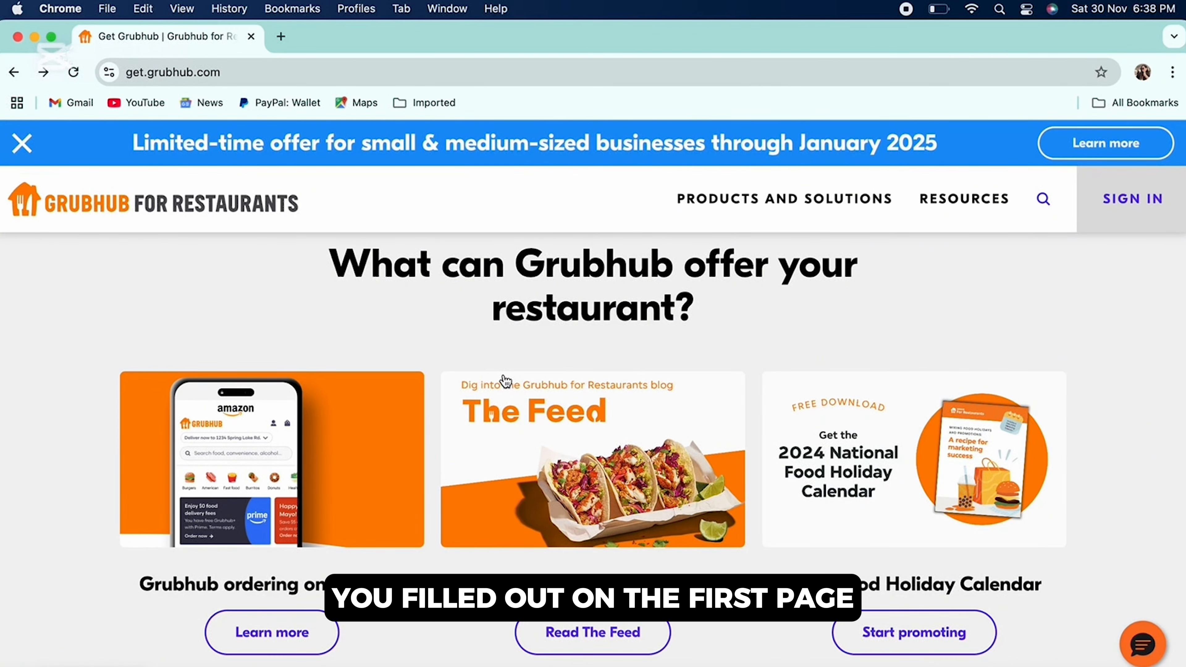
{"action": "scroll", "scroll_direction": "down", "scroll_amount": 3}
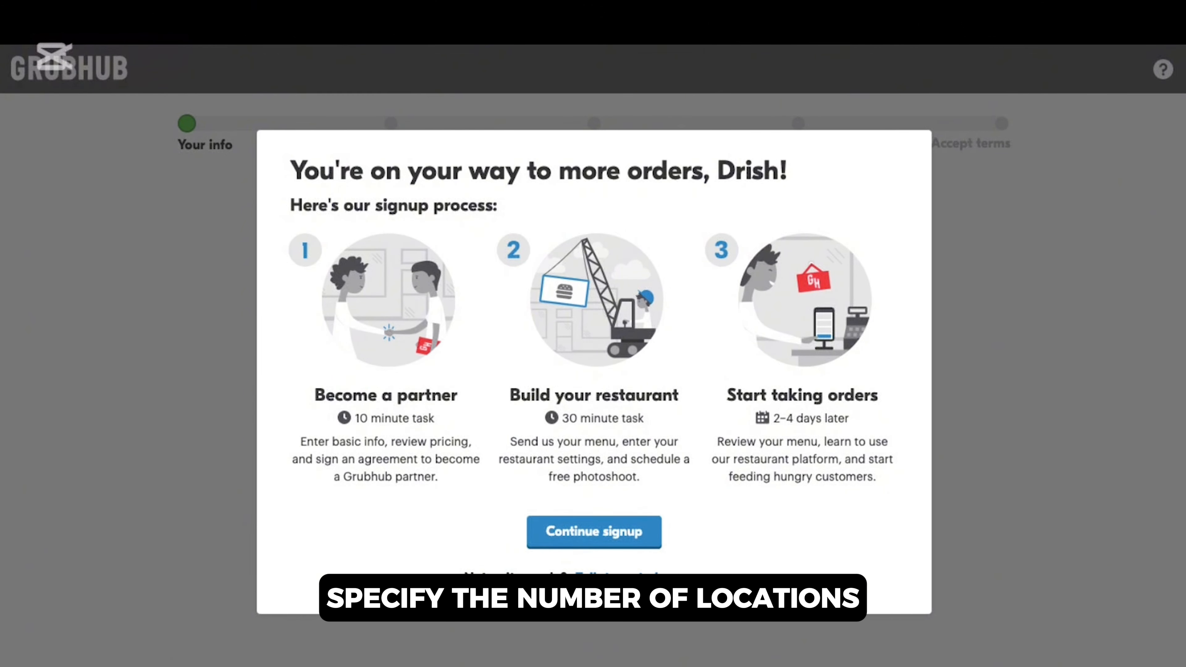
Step: Continue past the signup process overview into the partner registration steps
{"action": "left_click", "coordinate": [594, 532]}
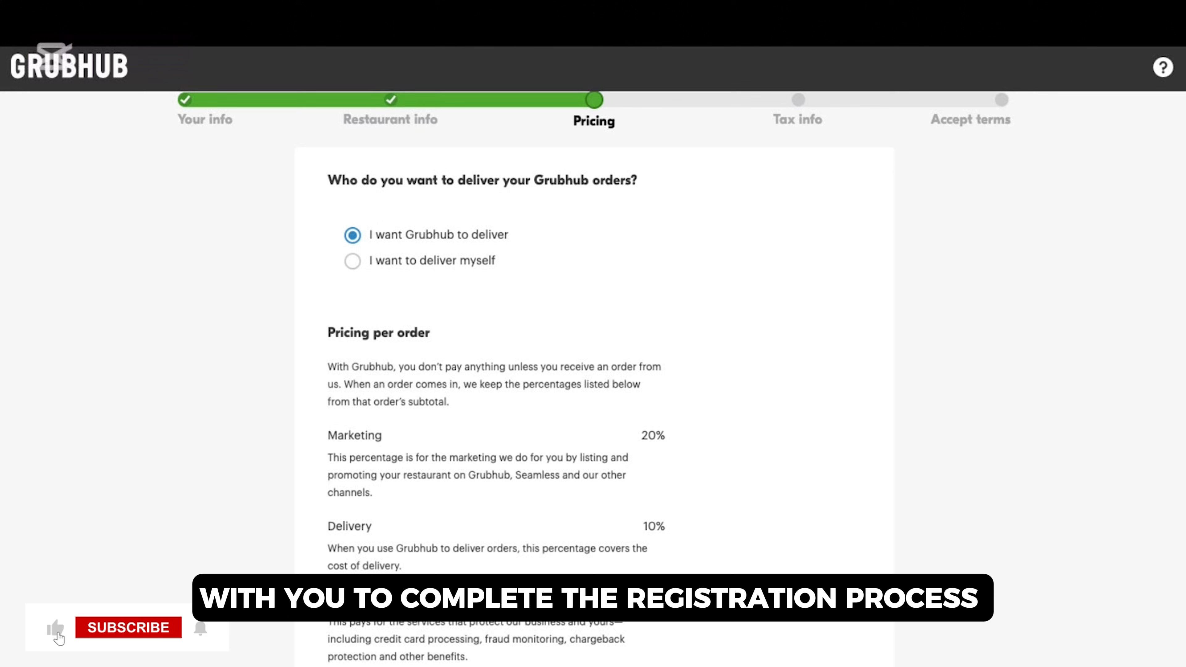
Step: Leave the Pricing step with Grubhub delivery and return to the main Grubhub for Restaurants site
{"action": "left_click", "coordinate": [128, 628]}
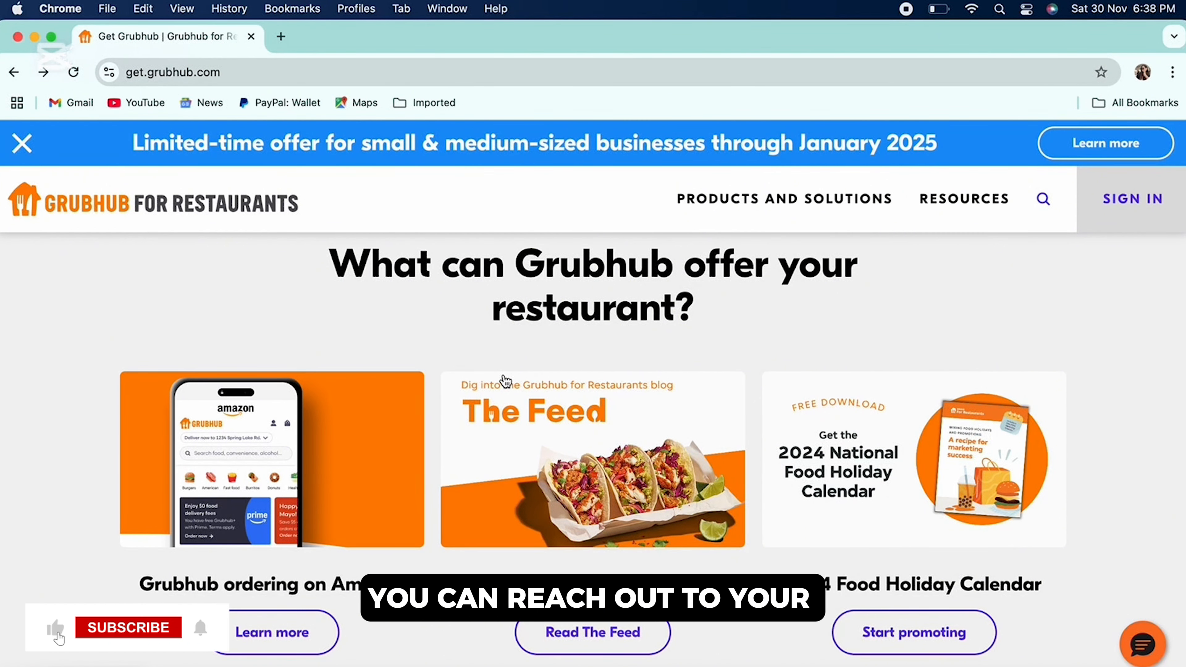
{"action": "left_click", "coordinate": [127, 628]}
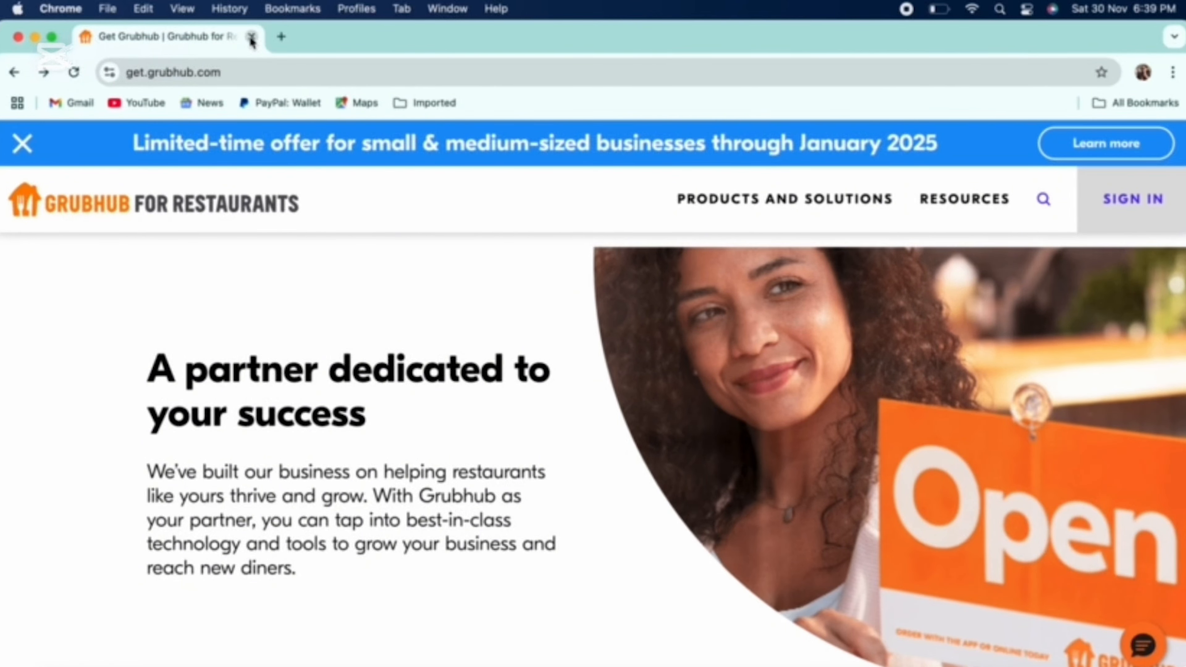
Step: Close the Get Grubhub tab, leaving only the macOS desktop showing
{"action": "left_click", "coordinate": [252, 36]}
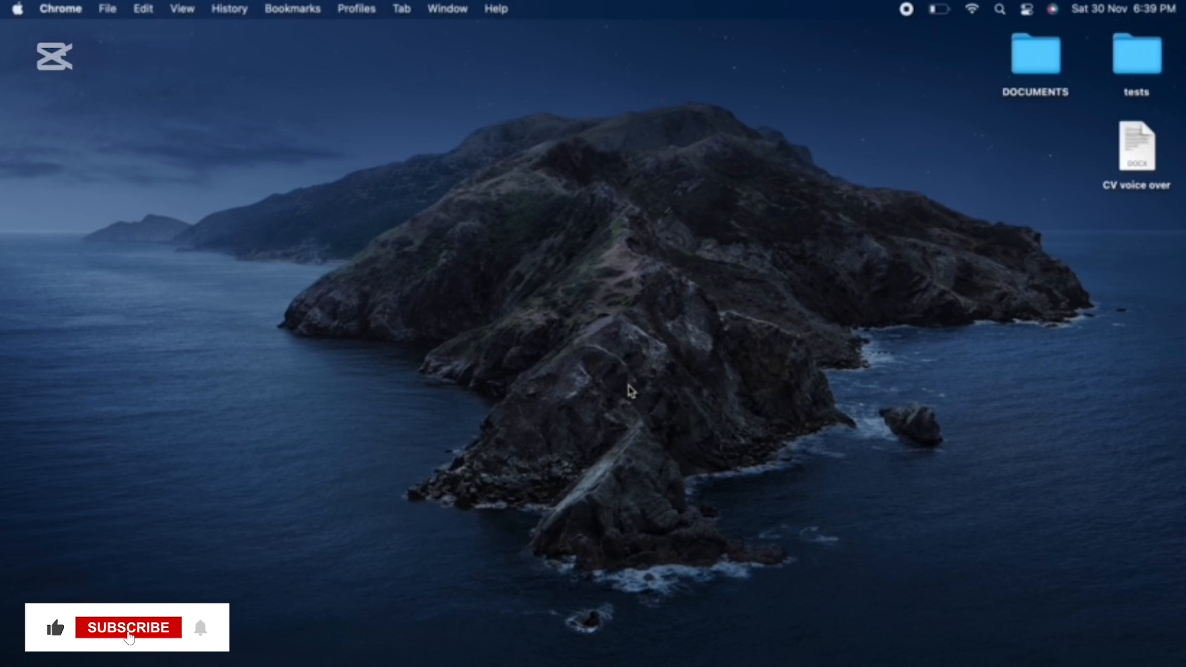
{"action": "left_click", "coordinate": [128, 627]}
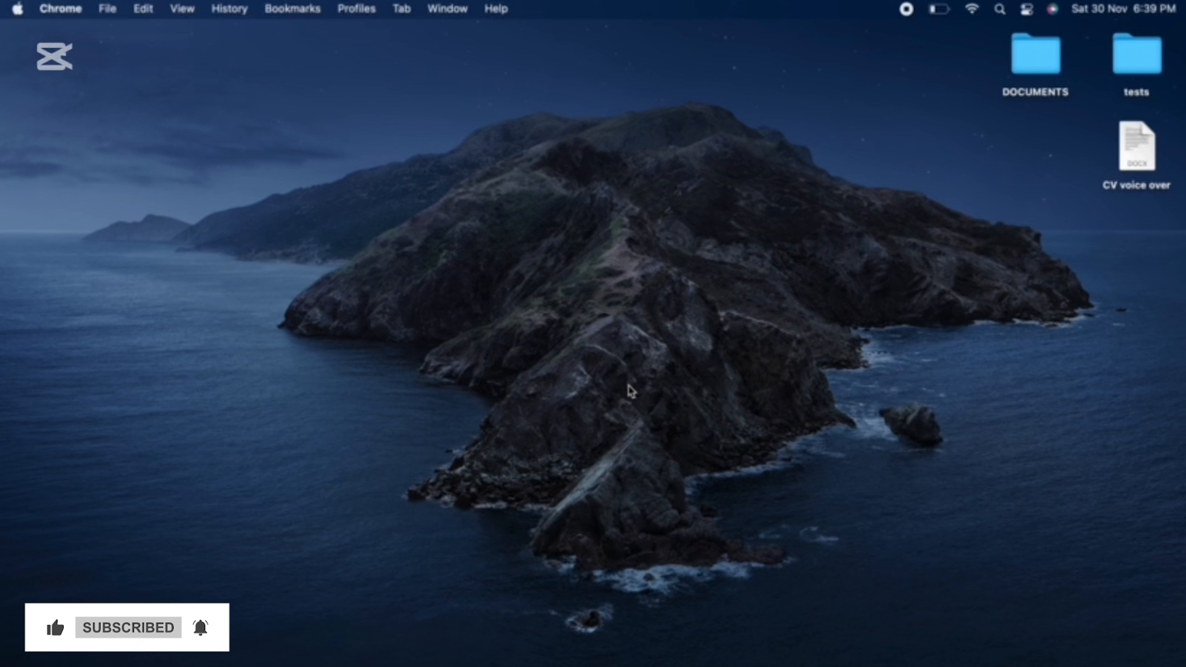